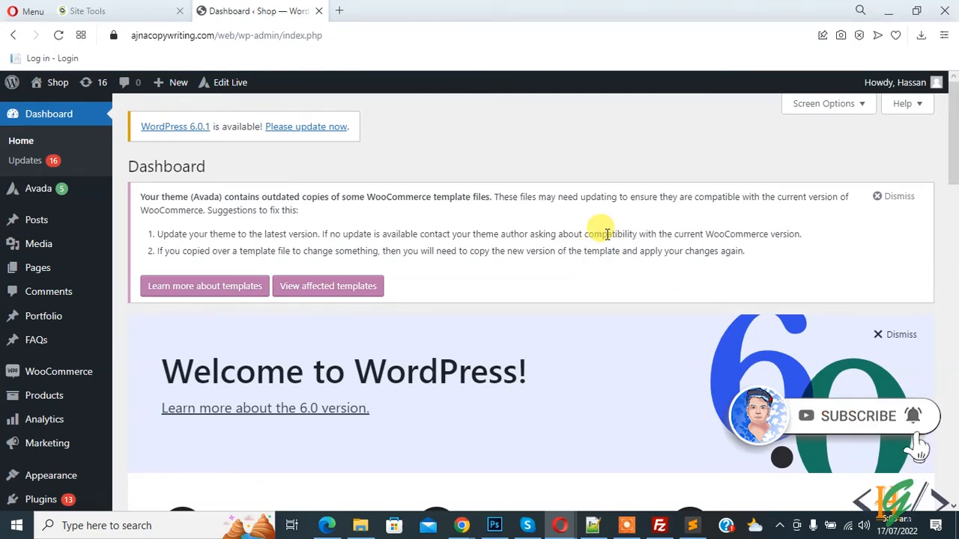
# - Search 'YITH Request a Quote for WooCommerce', install it and activate it
pyautogui.scroll(-3)
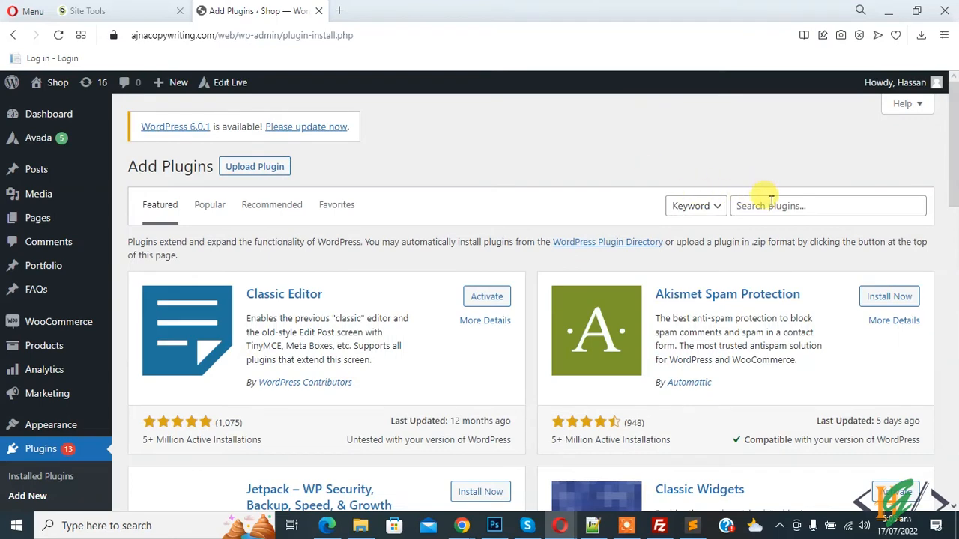
pyautogui.write('ITH Request a Quote for WooCommerce')
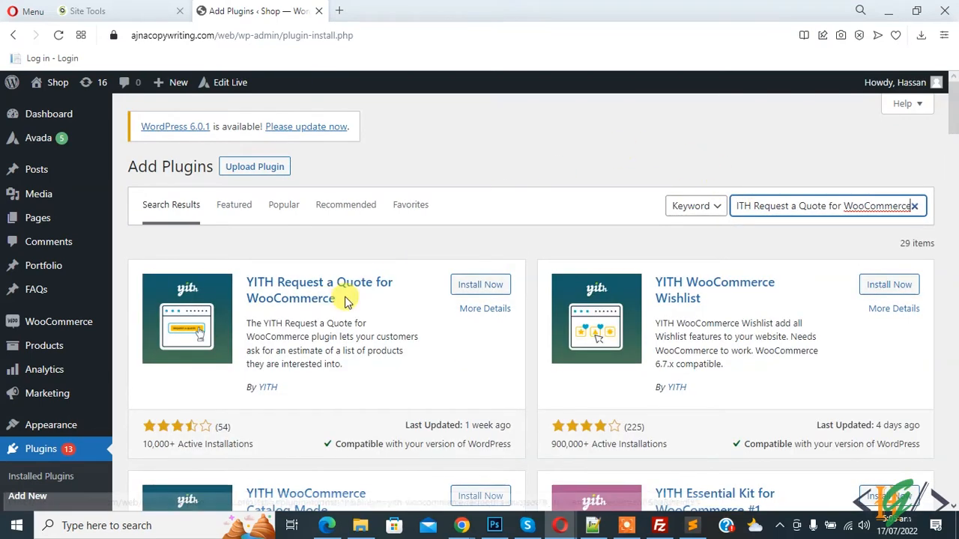
pyautogui.moveTo(460, 300)
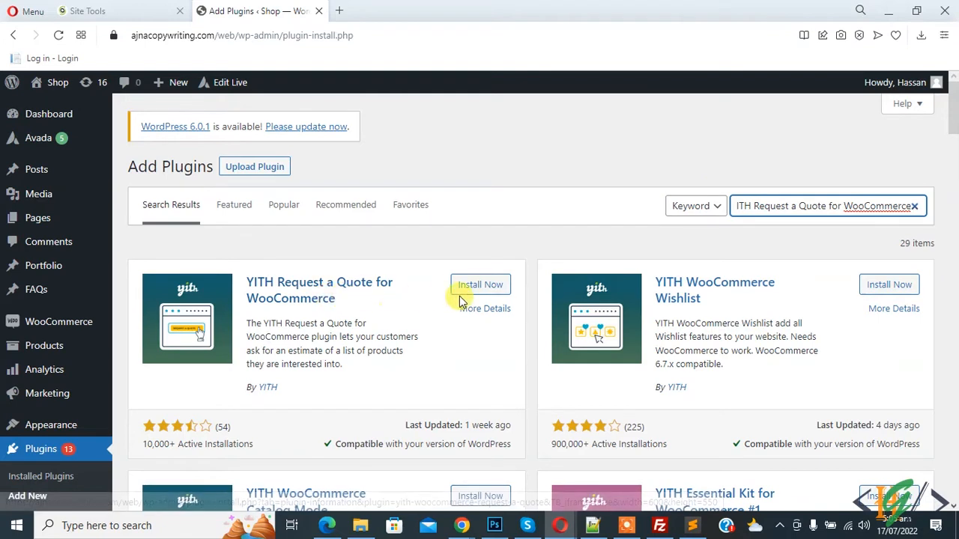
pyautogui.click(480, 285)
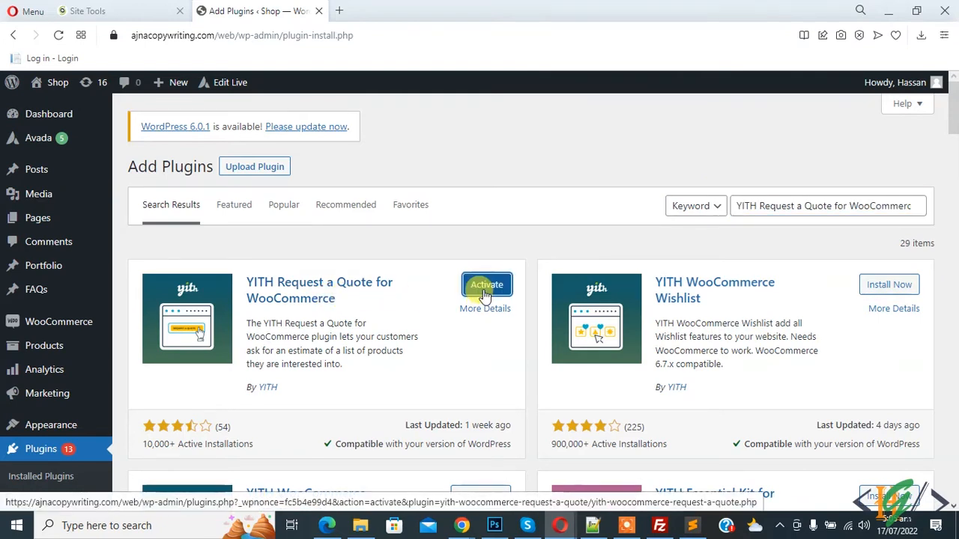
pyautogui.click(485, 284)
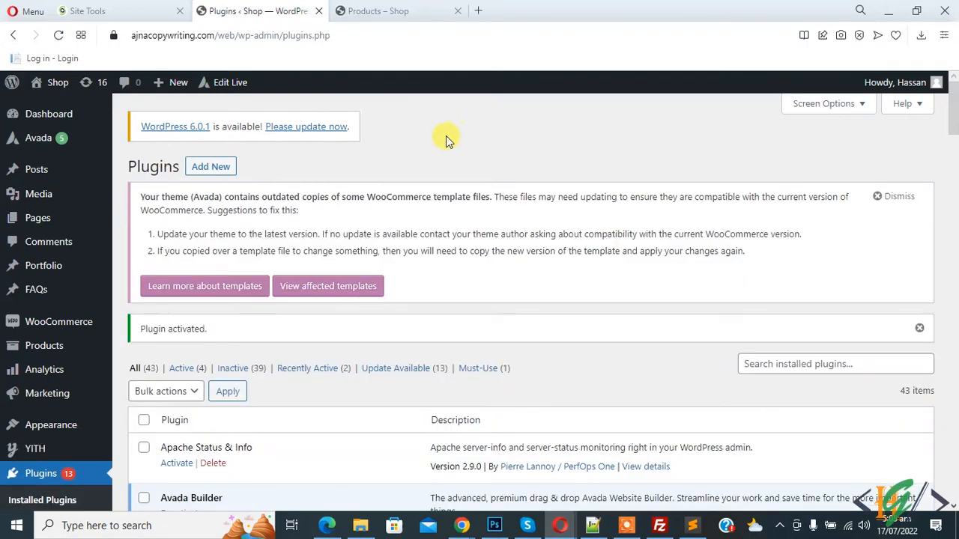
# - Review the YITH Request a Quote General Options at their defaults and save them
pyautogui.click(377, 10)
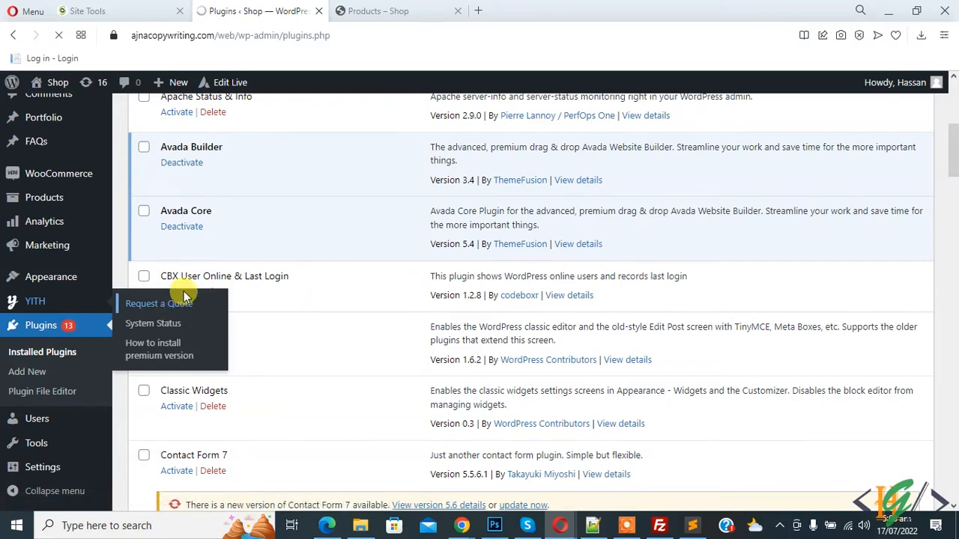
pyautogui.click(158, 303)
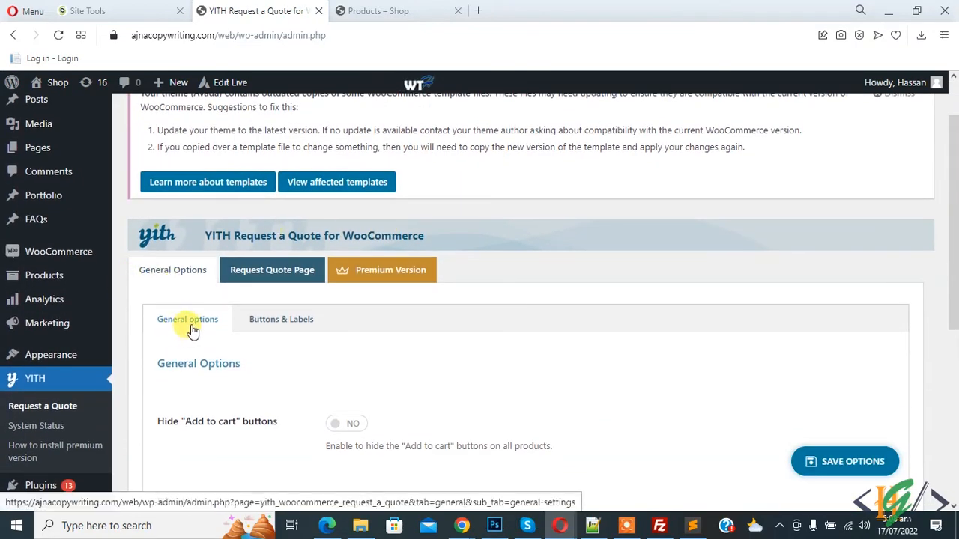
pyautogui.scroll(-3)
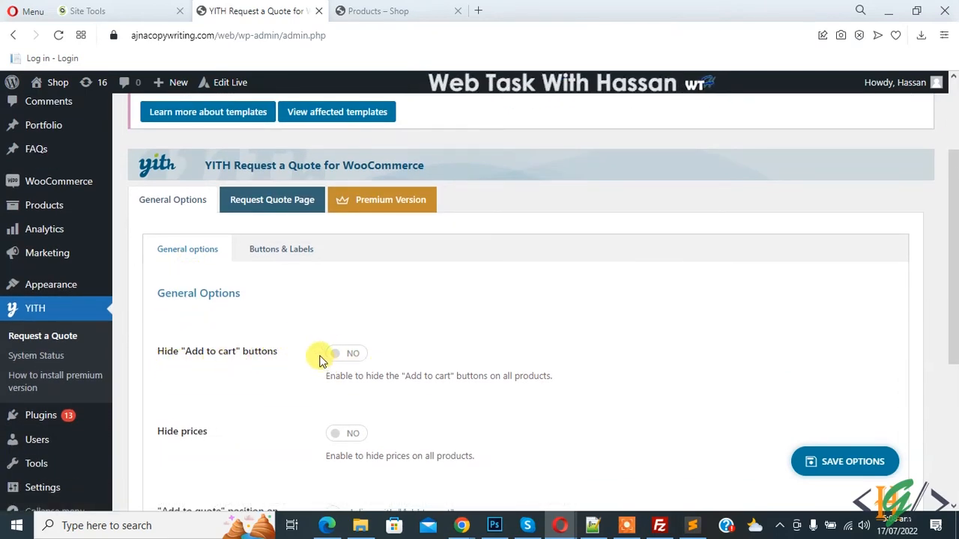
pyautogui.scroll(-3)
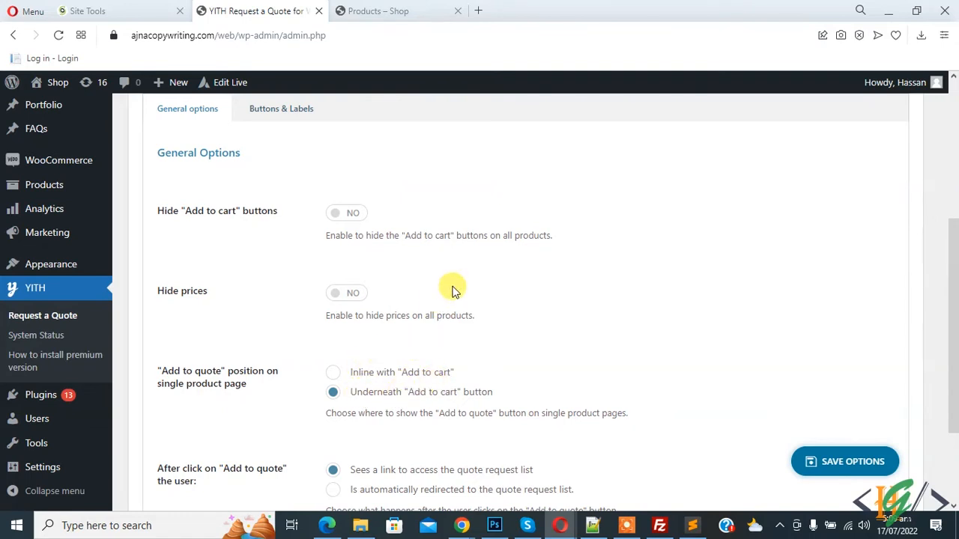
pyautogui.scroll(-3)
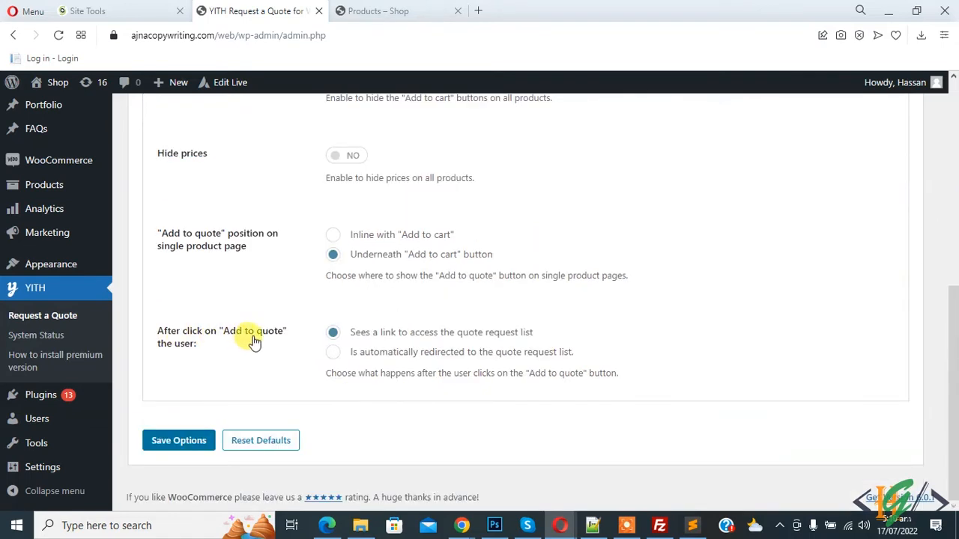
pyautogui.moveTo(249, 353)
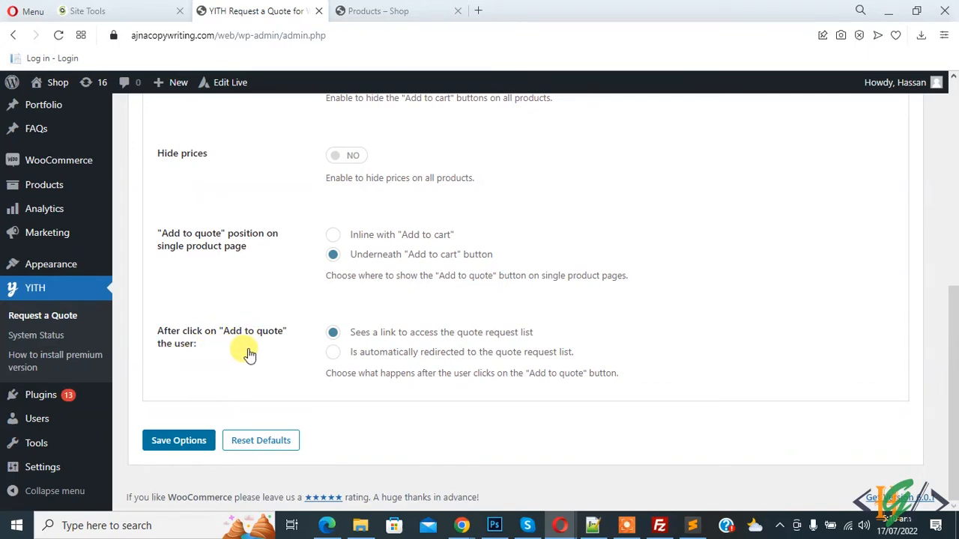
pyautogui.moveTo(410, 343)
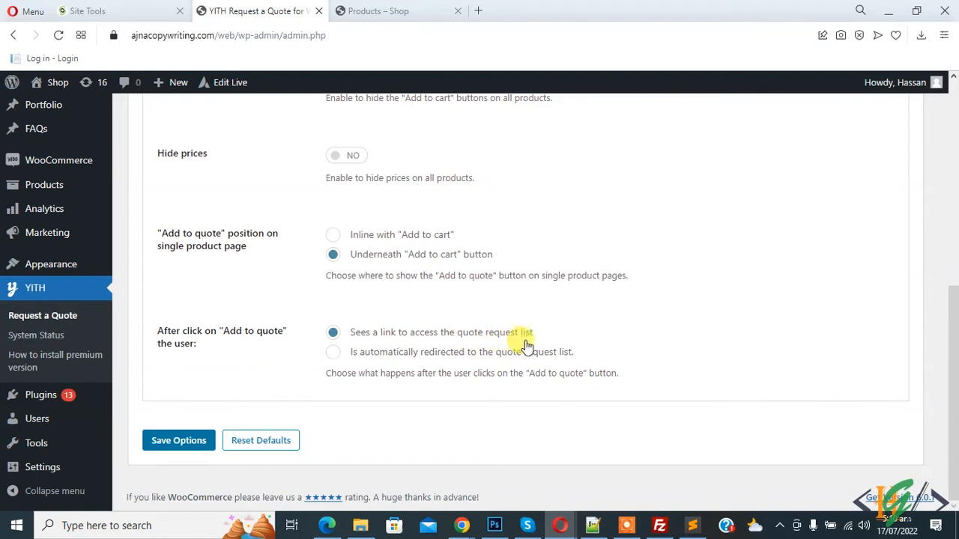
pyautogui.moveTo(360, 366)
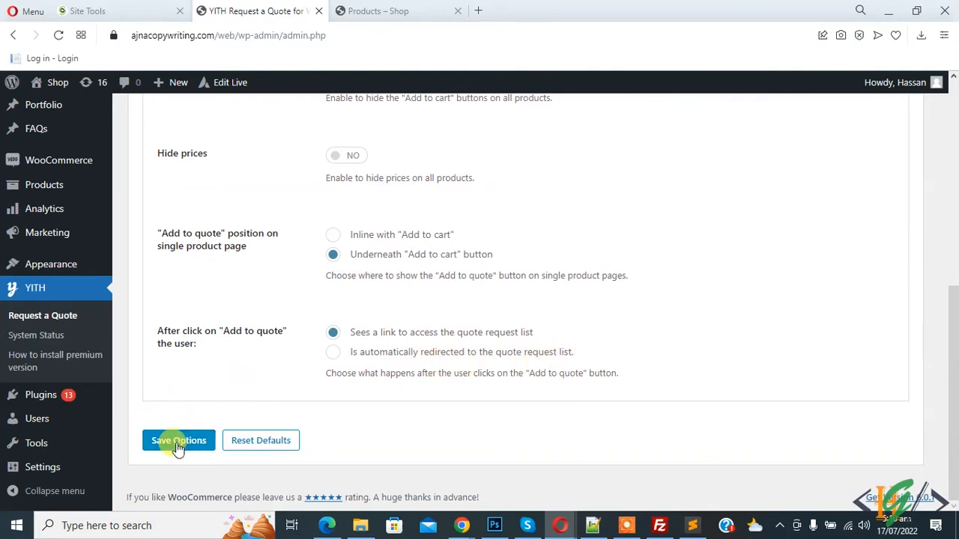
pyautogui.click(178, 441)
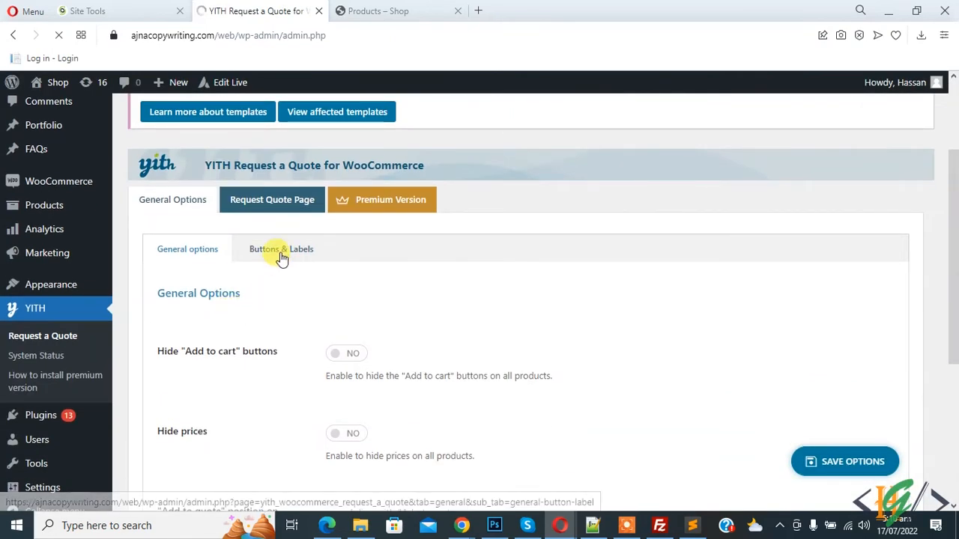
# - Review the Buttons & Labels settings, keeping default button style, colours and labels
pyautogui.click(282, 249)
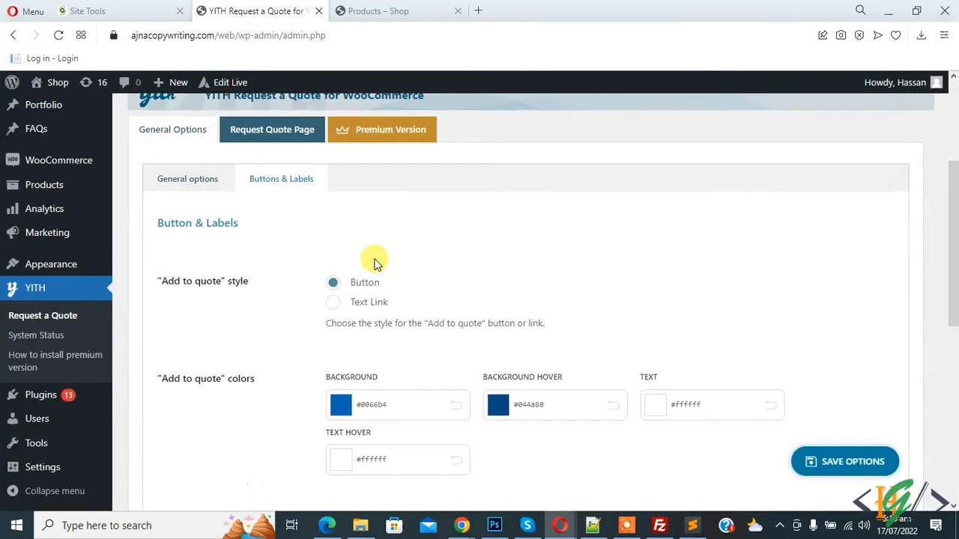
pyautogui.scroll(-3)
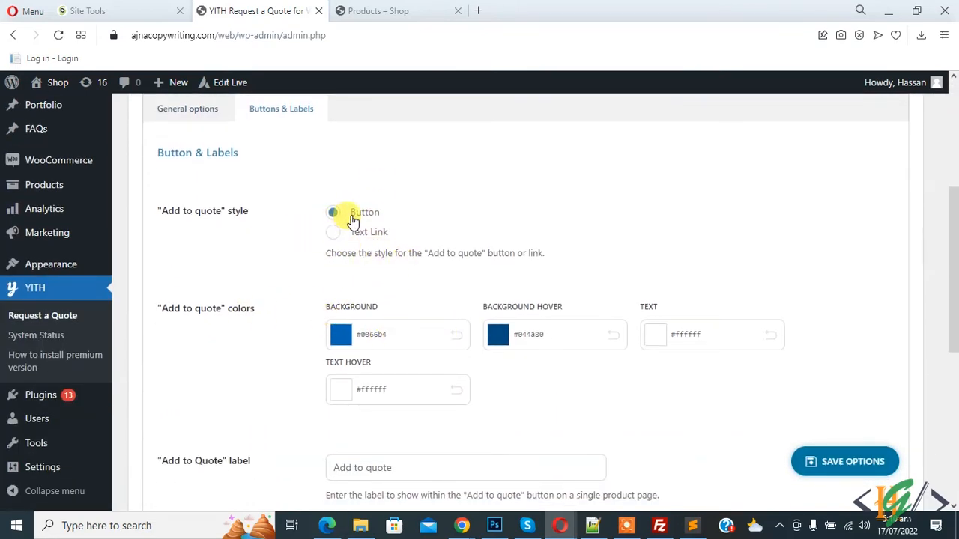
pyautogui.scroll(-3)
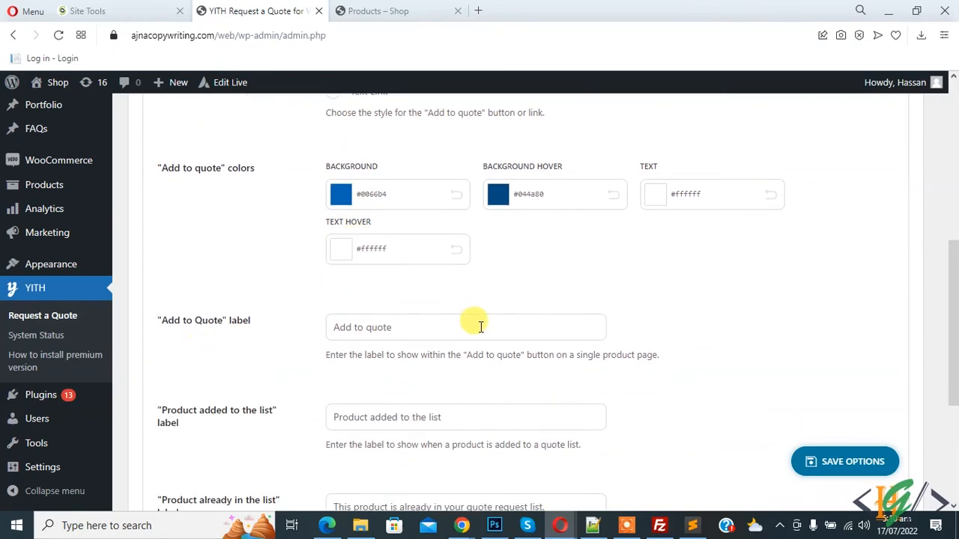
pyautogui.scroll(-3)
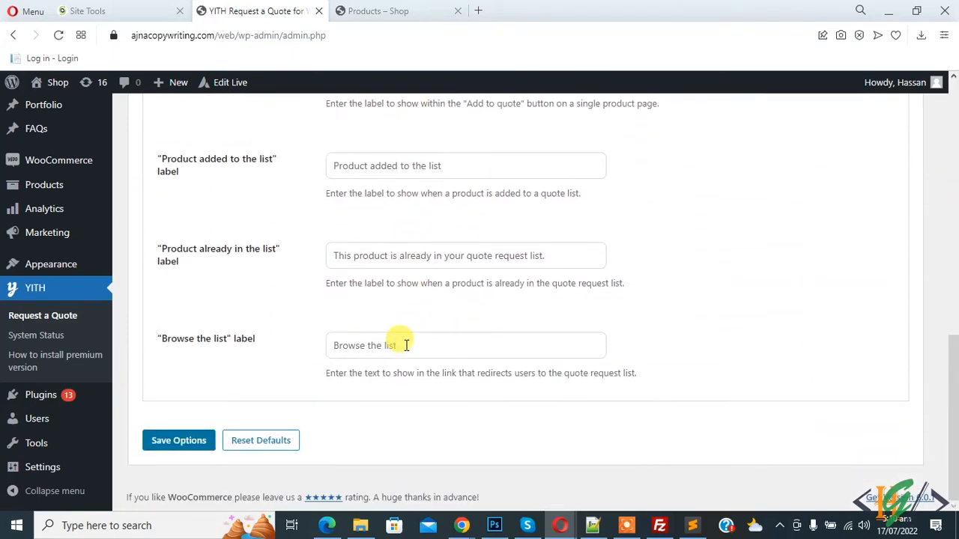
pyautogui.click(273, 229)
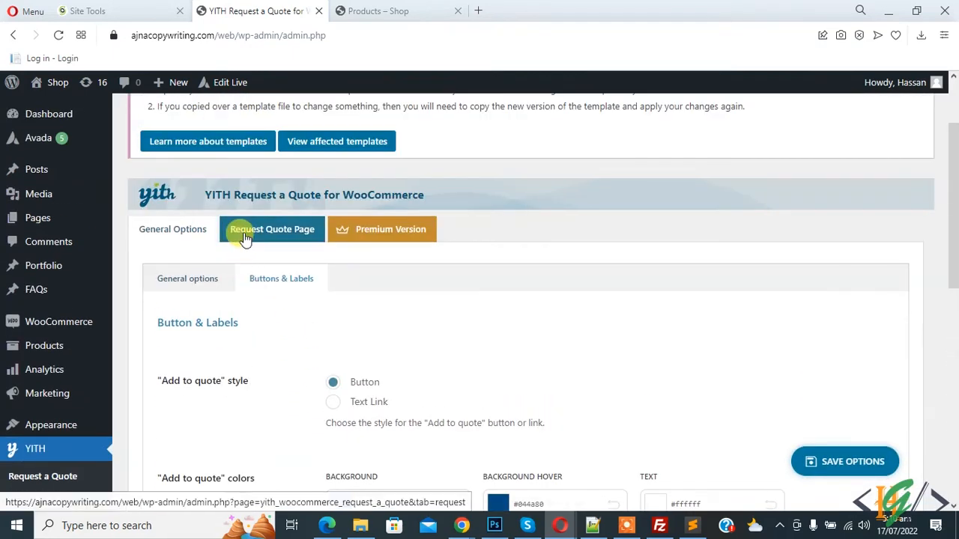
# - Review the Request Quote Page options and select the request quote shortcode text
pyautogui.click(273, 229)
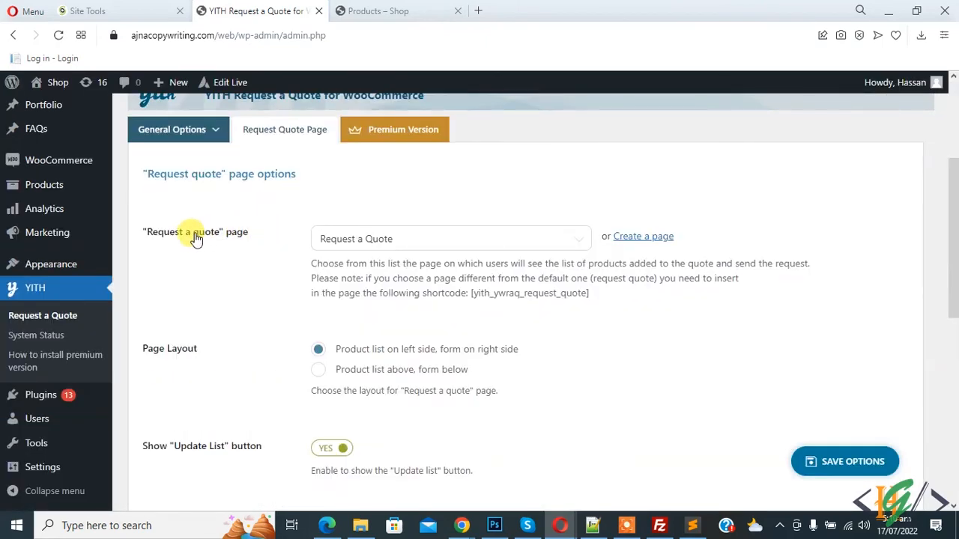
pyautogui.moveTo(643, 237)
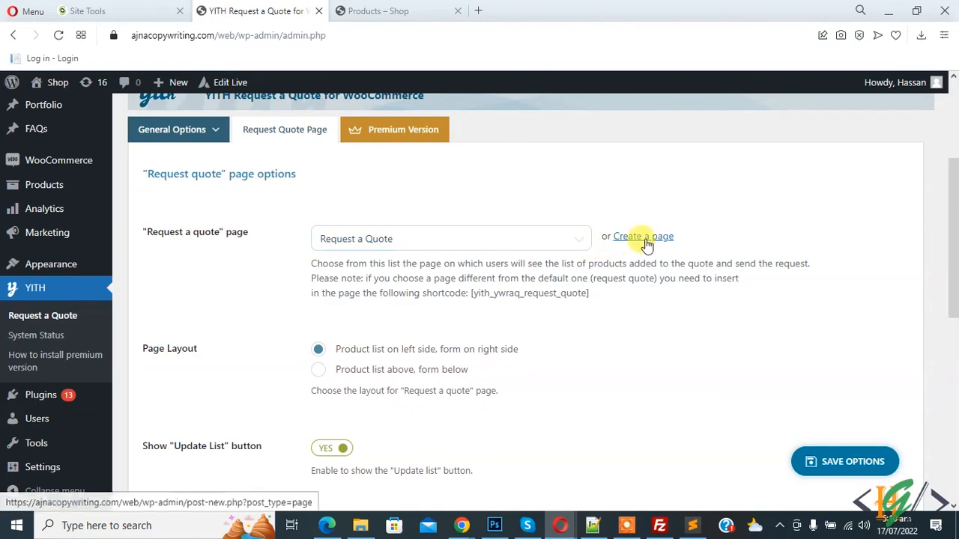
pyautogui.click(450, 238)
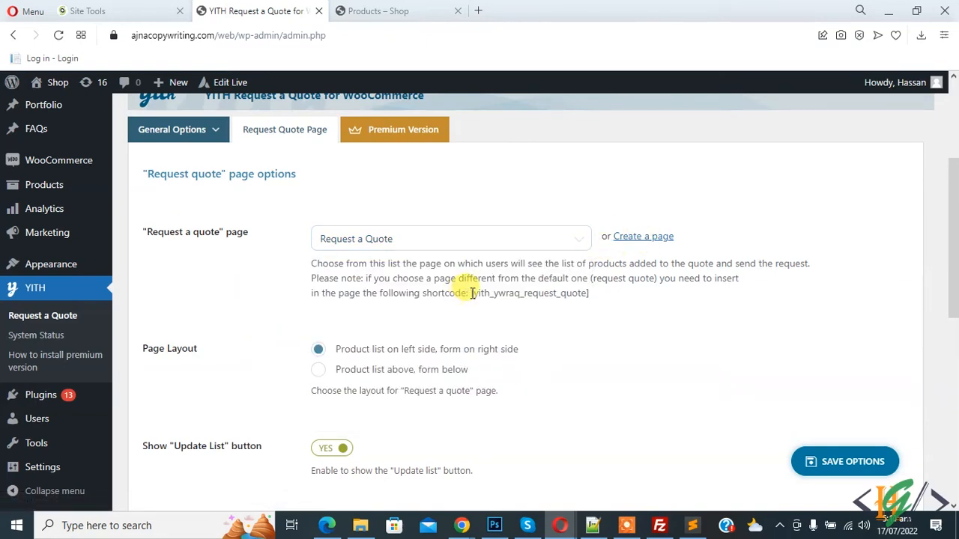
pyautogui.doubleClick(529, 292)
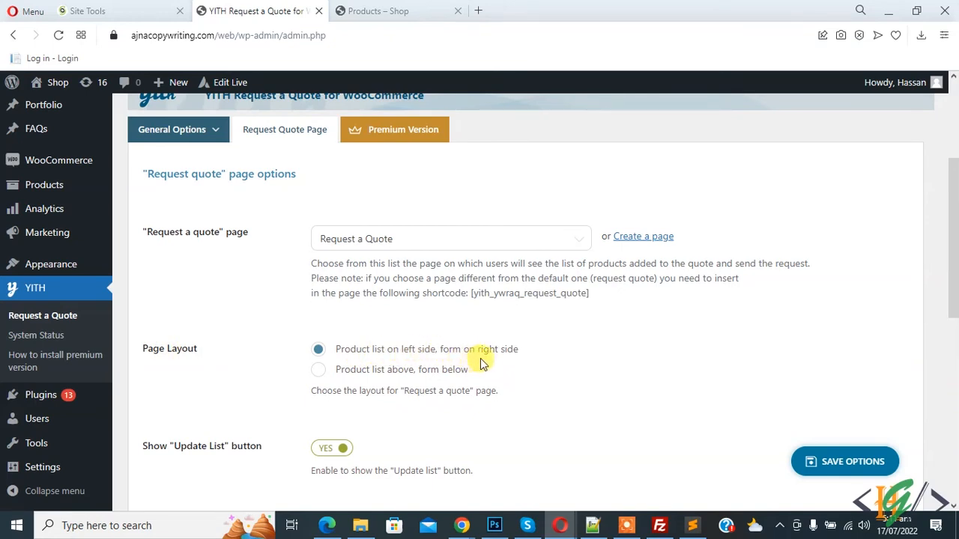
pyautogui.moveTo(446, 376)
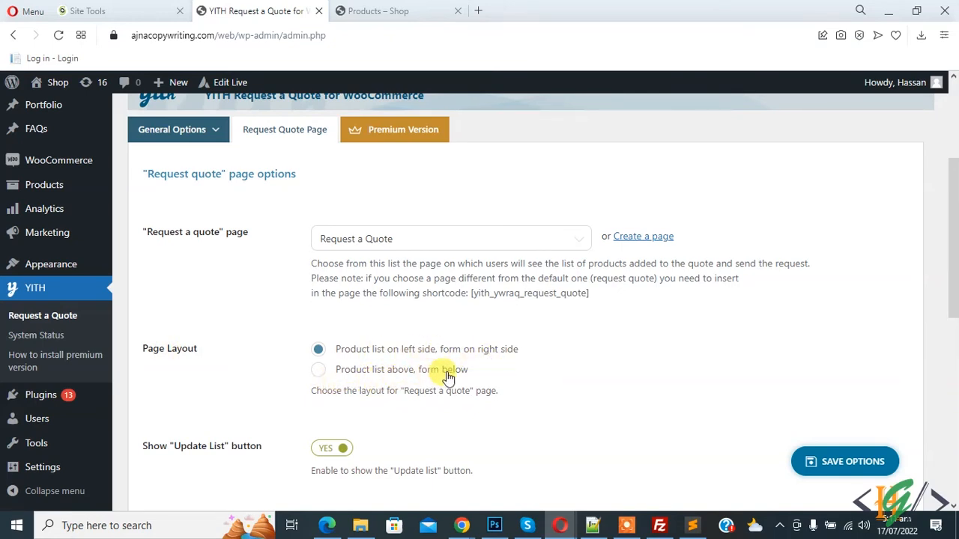
pyautogui.moveTo(396, 362)
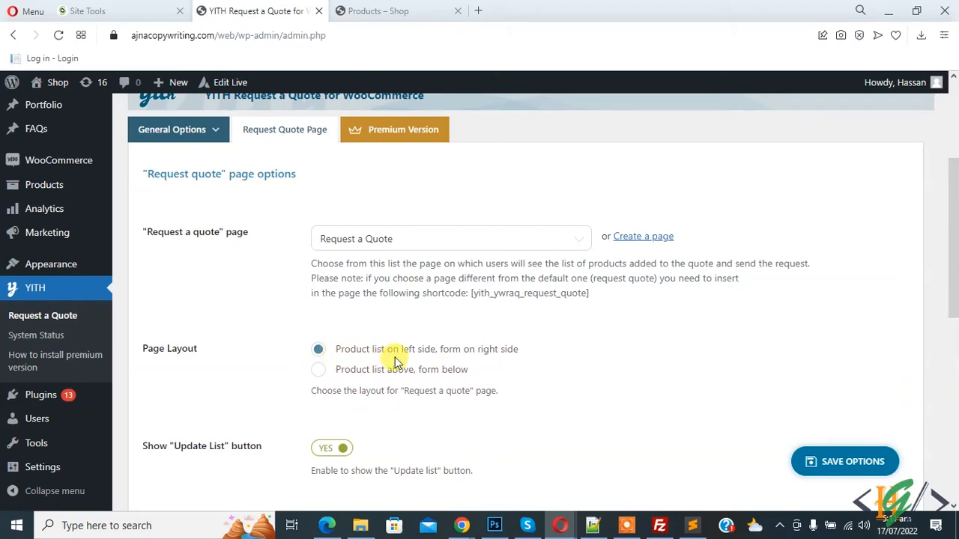
pyautogui.scroll(-3)
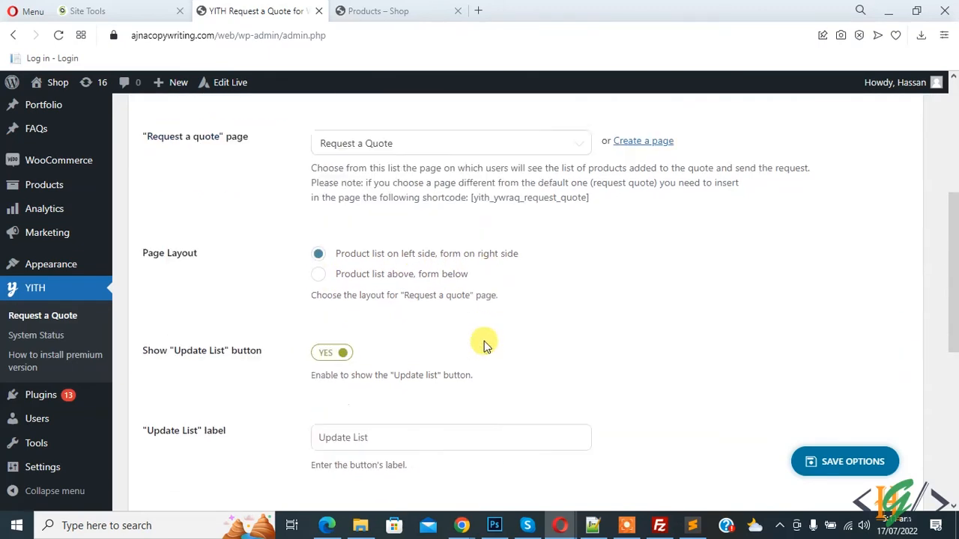
pyautogui.scroll(-3)
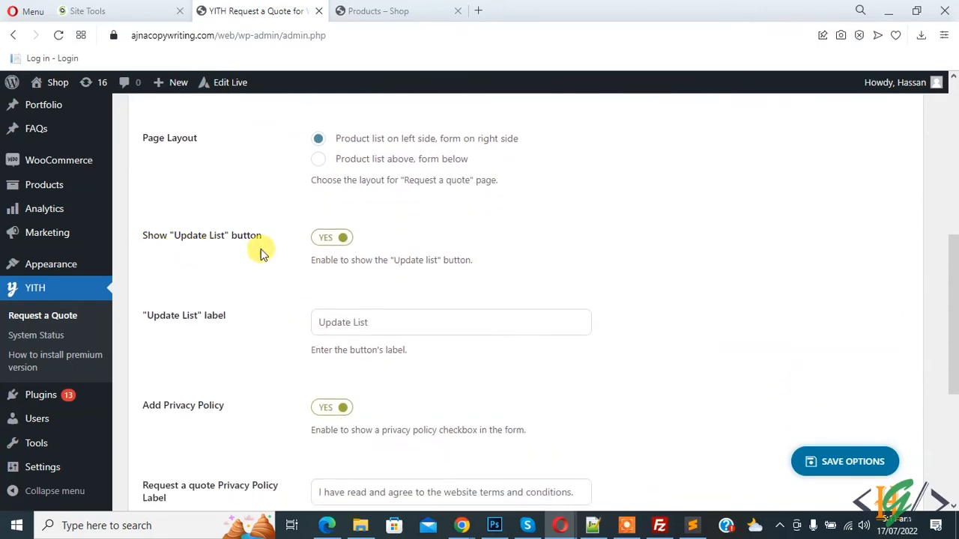
pyautogui.scroll(-3)
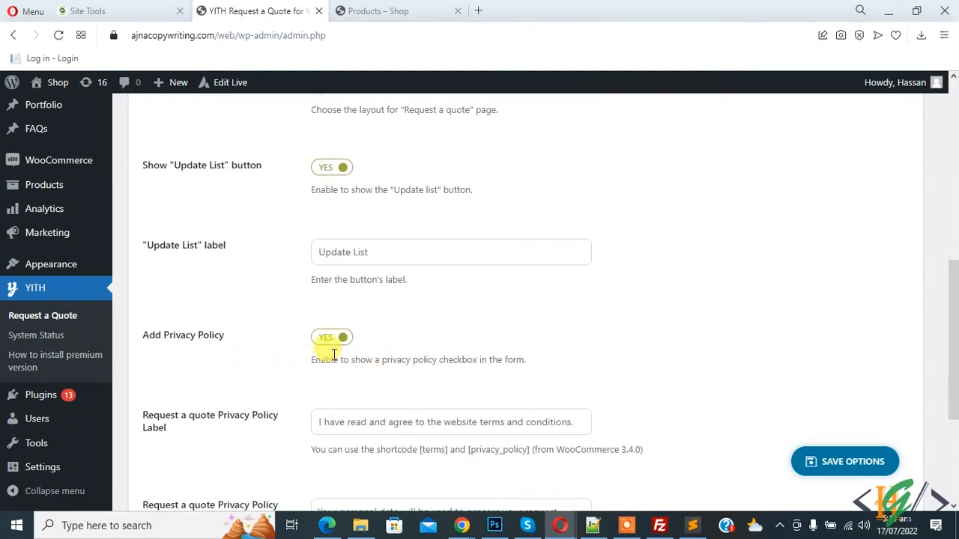
# - Toggle Add Privacy Policy off and back on, then switch to the shop's handbag page
pyautogui.click(333, 336)
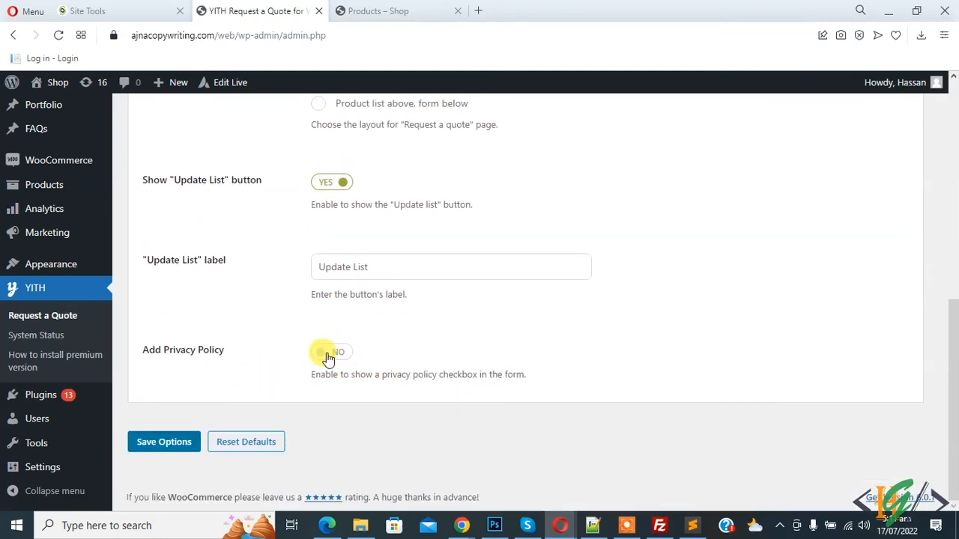
pyautogui.click(331, 352)
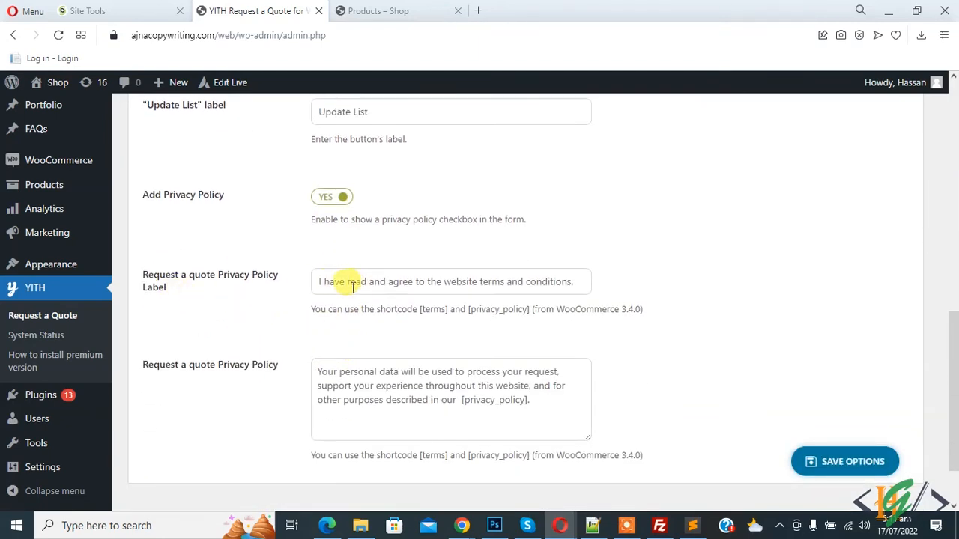
pyautogui.moveTo(473, 294)
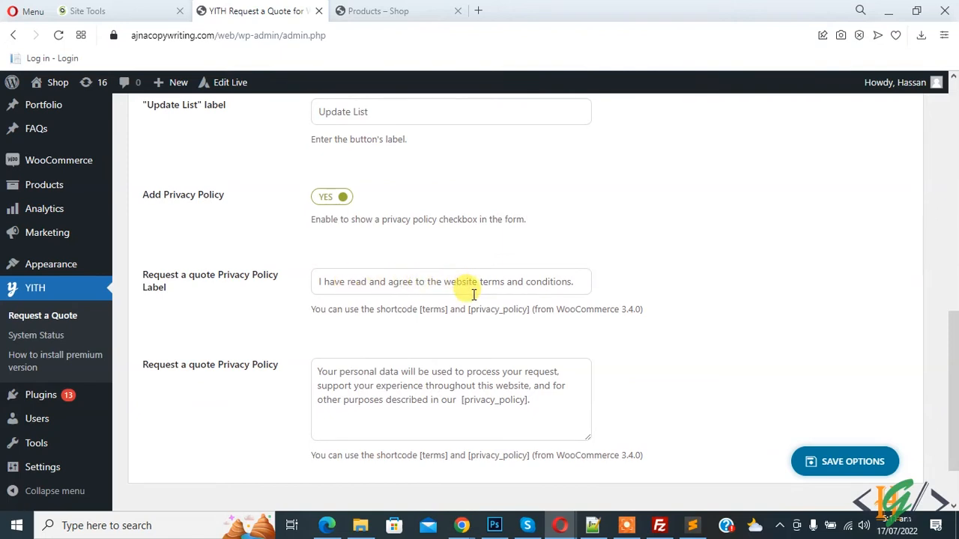
pyautogui.moveTo(218, 377)
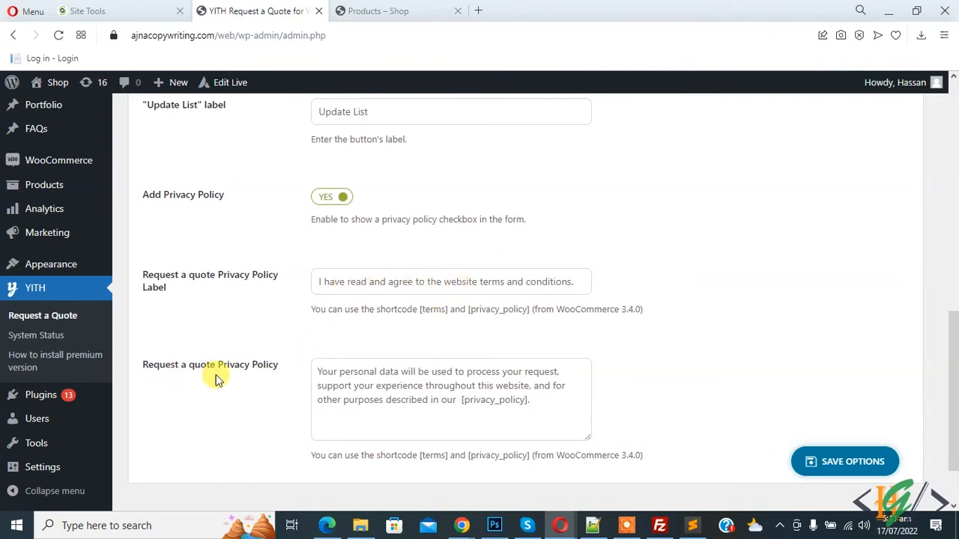
pyautogui.scroll(-3)
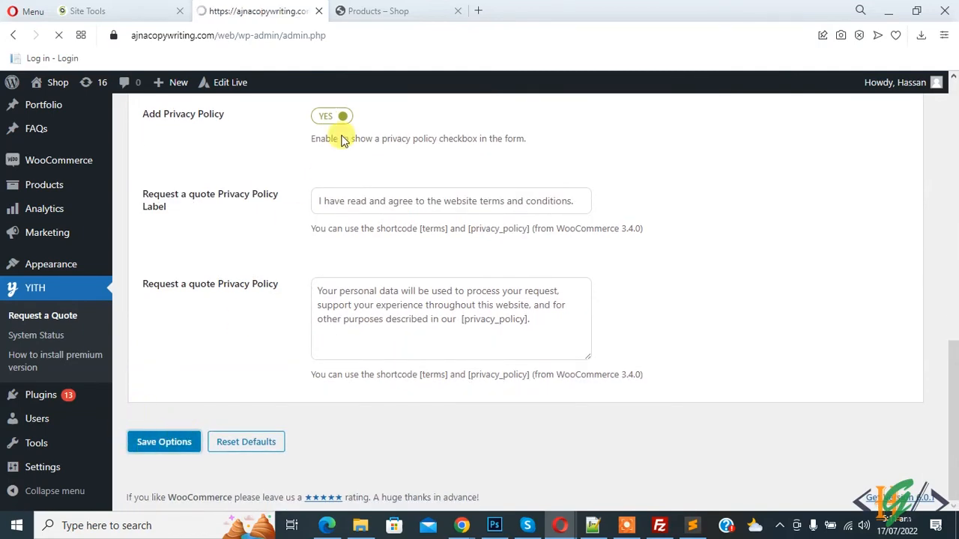
pyautogui.click(377, 10)
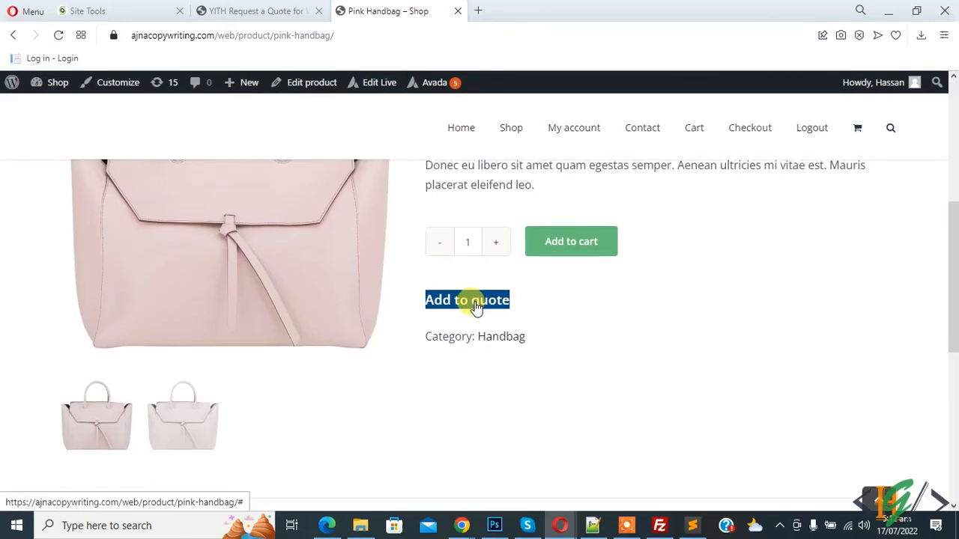
# - Add the Pink Handbag to the quote and browse the quote list
pyautogui.click(467, 300)
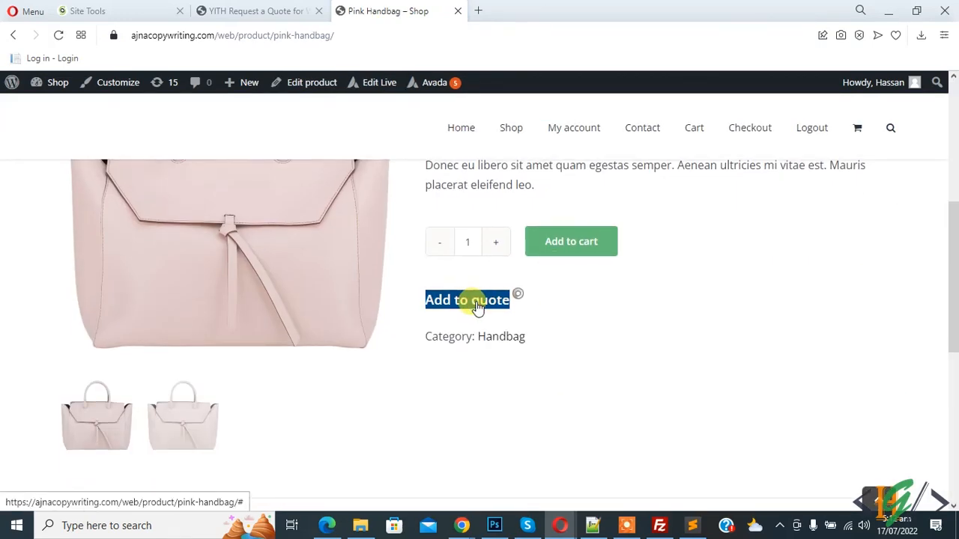
pyautogui.click(468, 299)
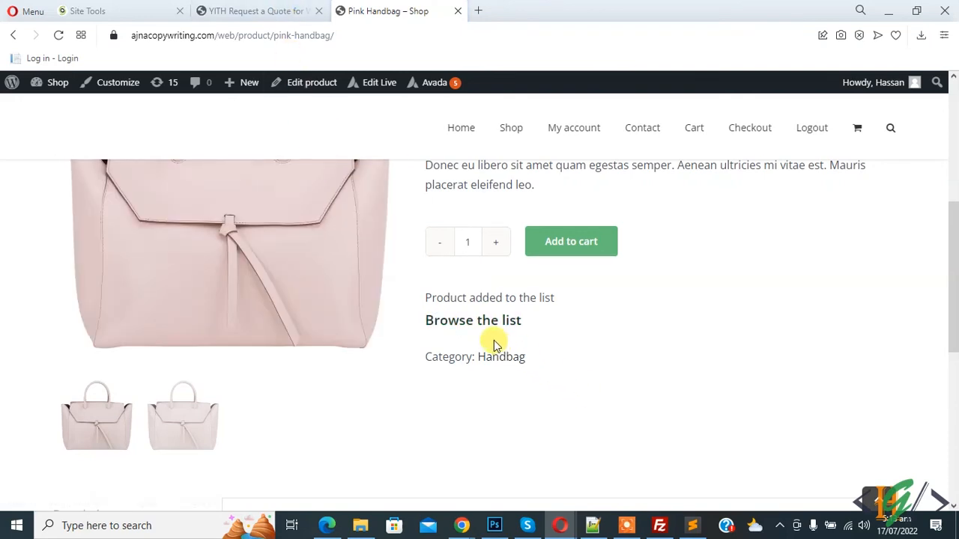
pyautogui.click(474, 321)
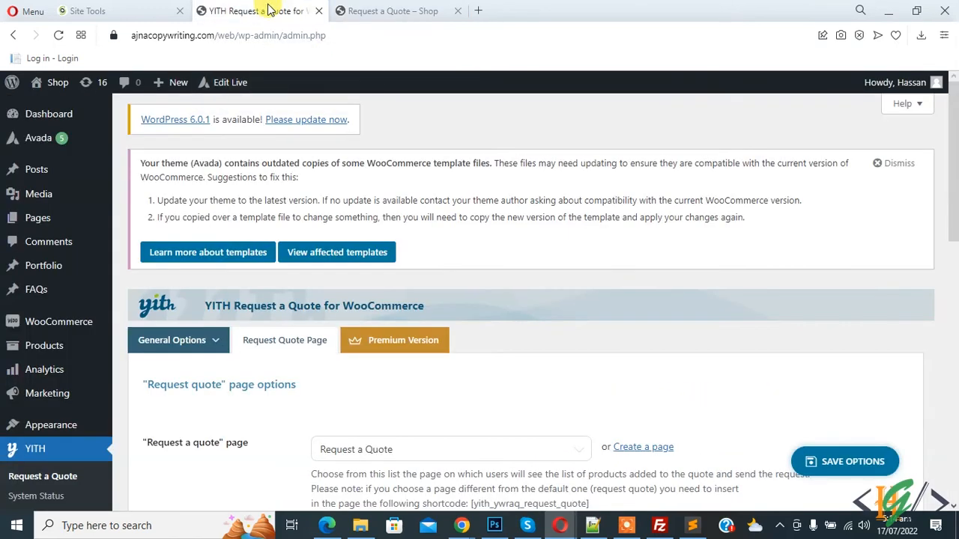
# - Review the General Options for Add to quote position and after-click link behaviour
pyautogui.click(177, 199)
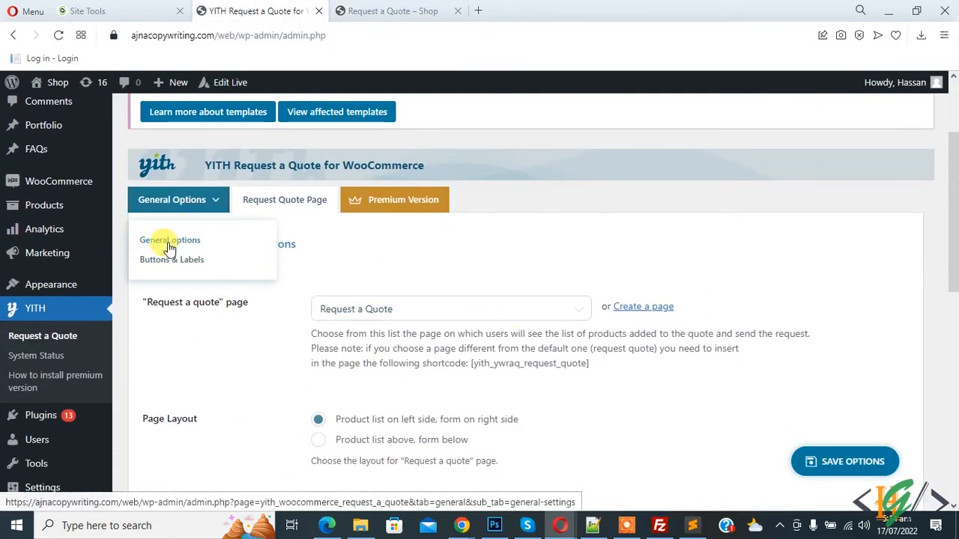
pyautogui.scroll(-3)
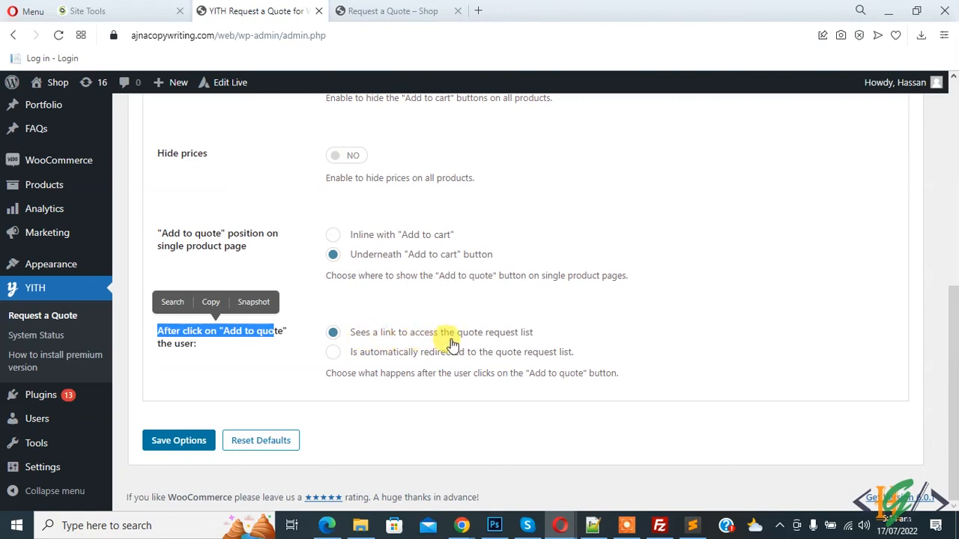
pyautogui.moveTo(528, 343)
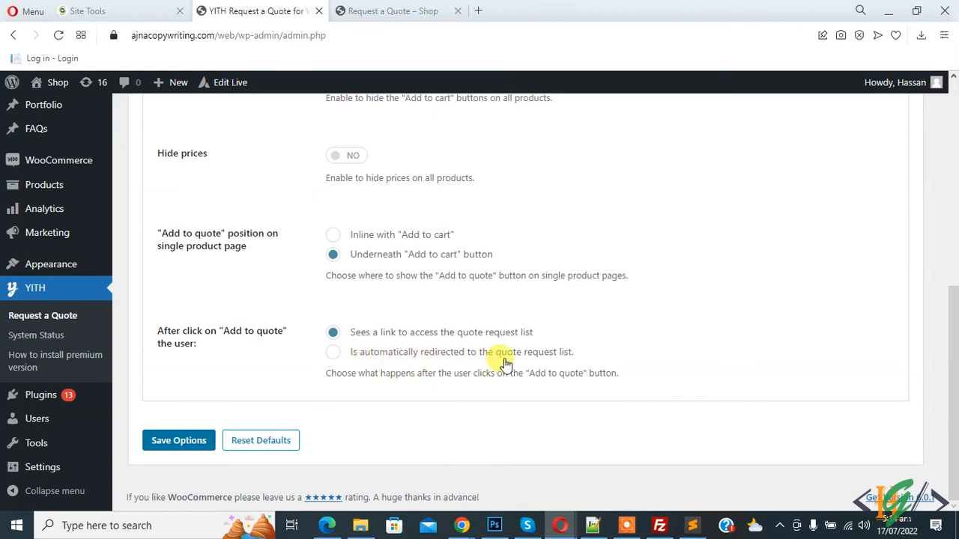
pyautogui.moveTo(332, 357)
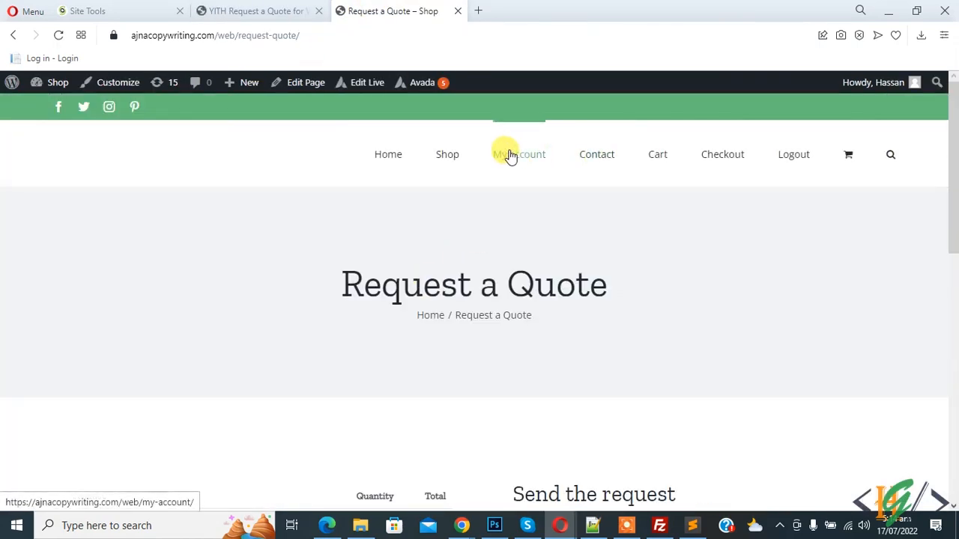
# - From the Shop, add the Pink Sweater to the quote alongside the handbag
pyautogui.click(447, 154)
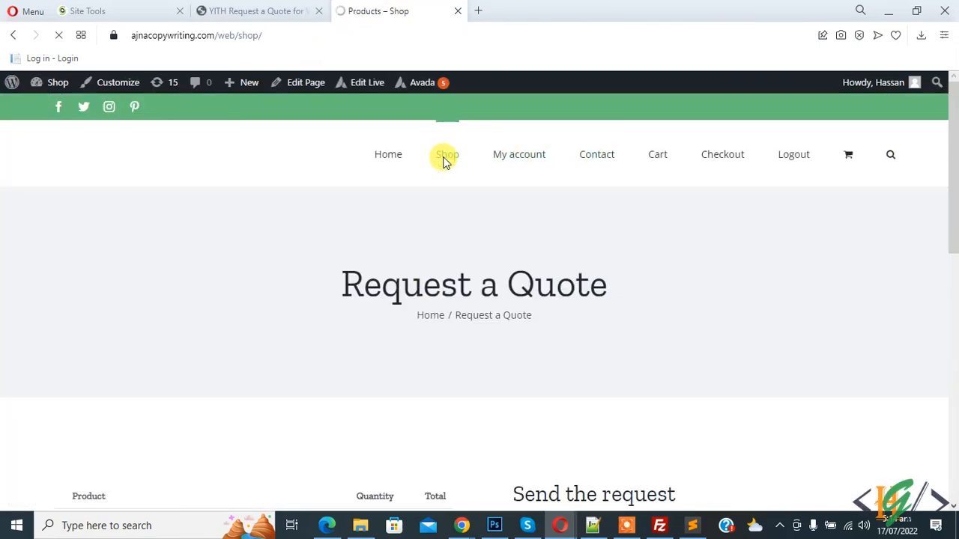
pyautogui.click(446, 154)
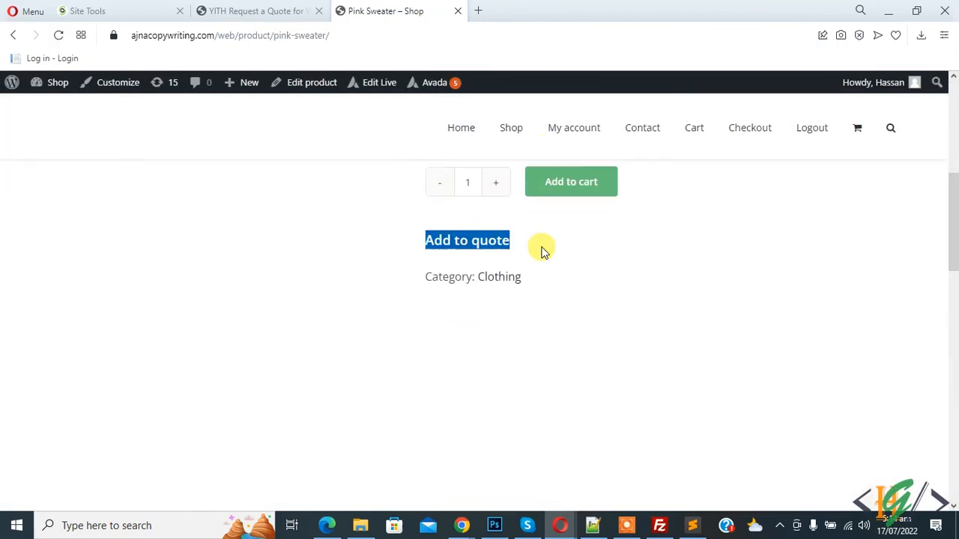
pyautogui.click(467, 240)
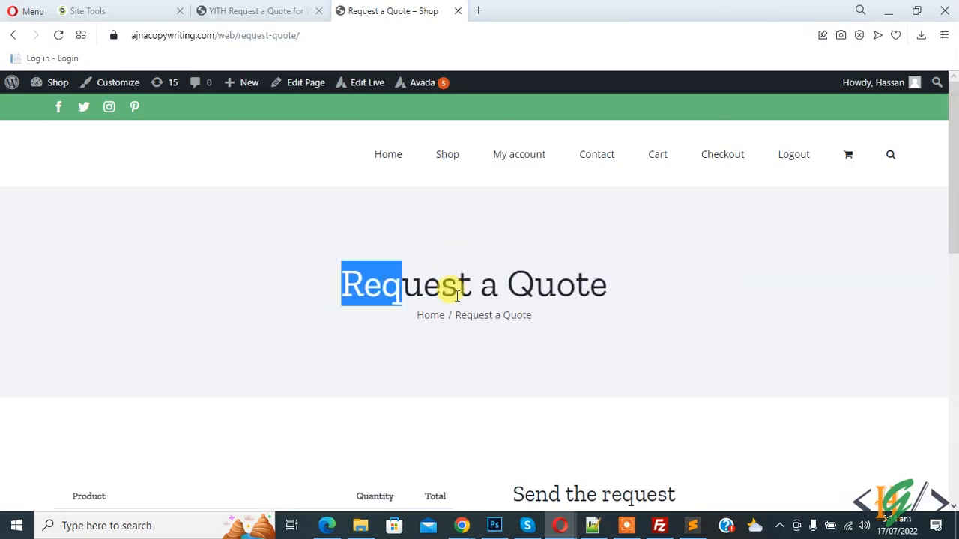
pyautogui.scroll(-3)
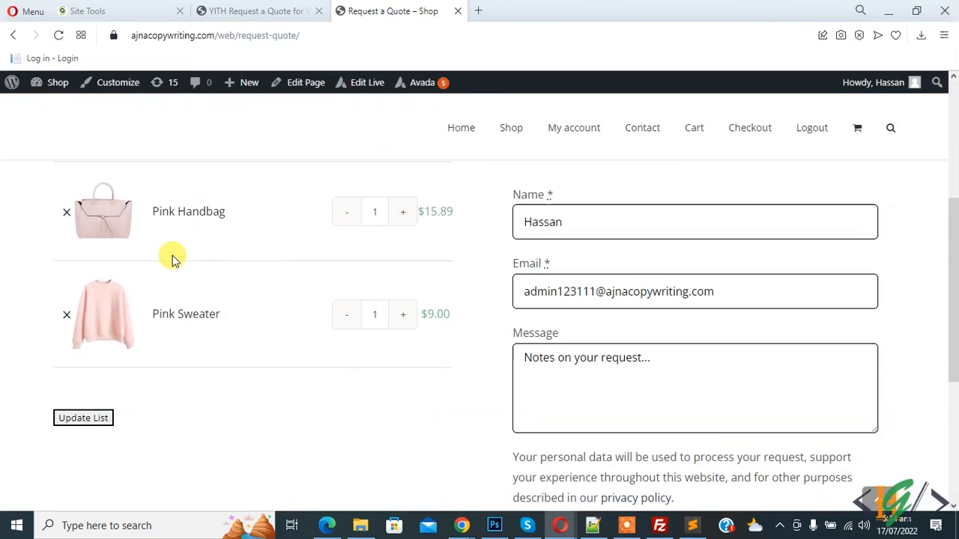